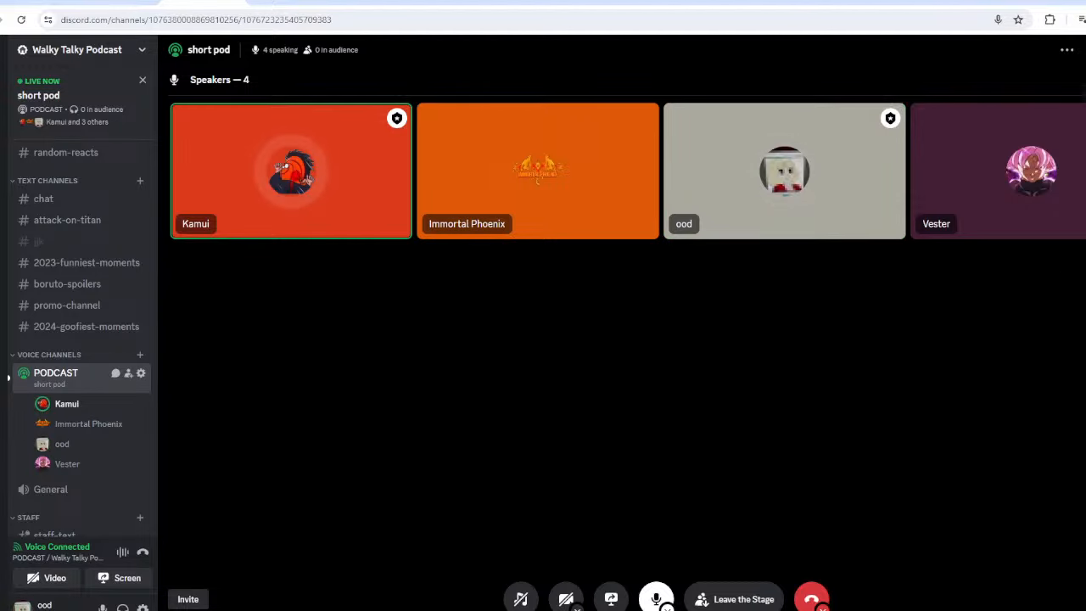
{"action": "mouse_move", "coordinate": [991, 354]}
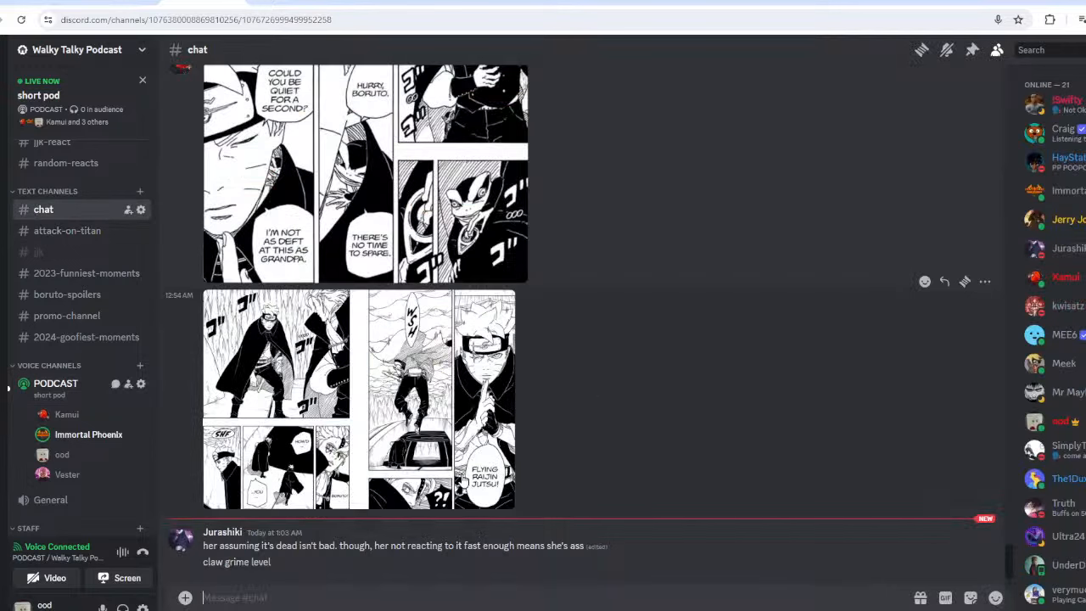
{"action": "mouse_move", "coordinate": [335, 560]}
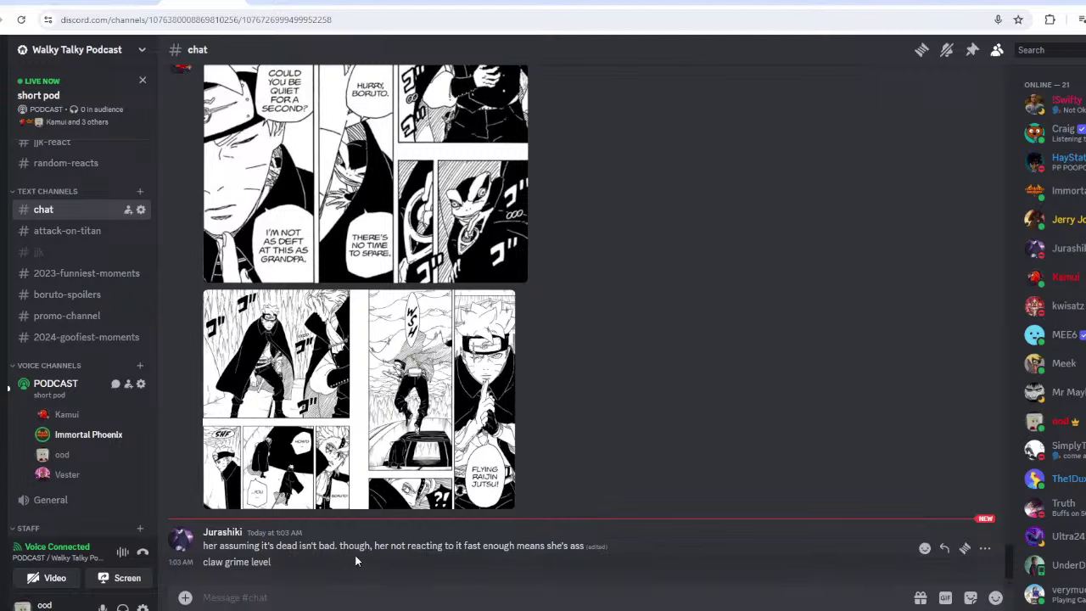
{"action": "left_click_drag", "start_coordinate": [420, 545], "coordinate": [558, 546]}
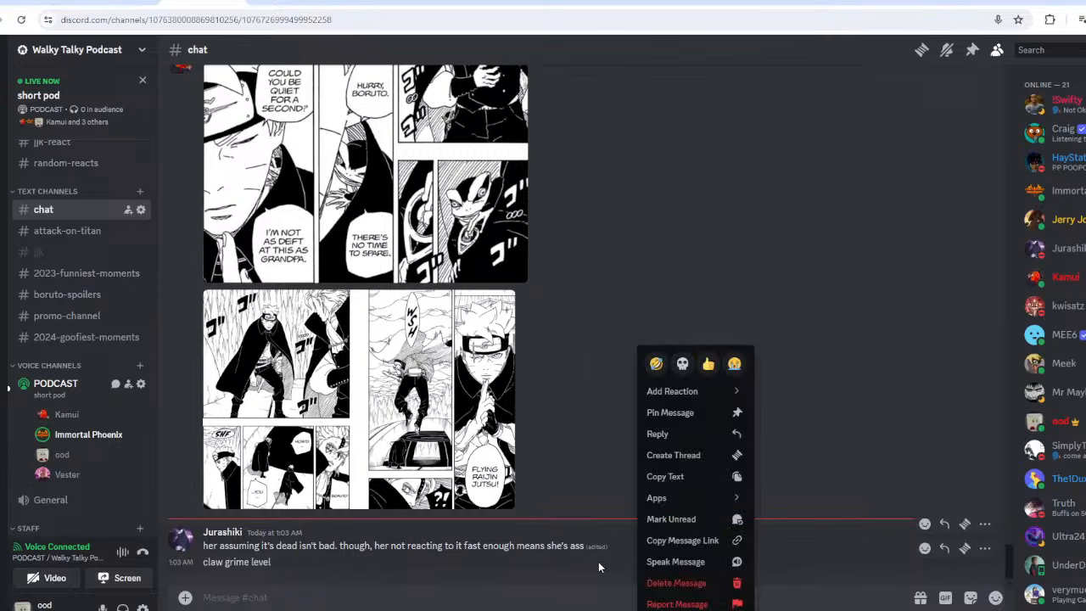
{"action": "left_click", "coordinate": [681, 363]}
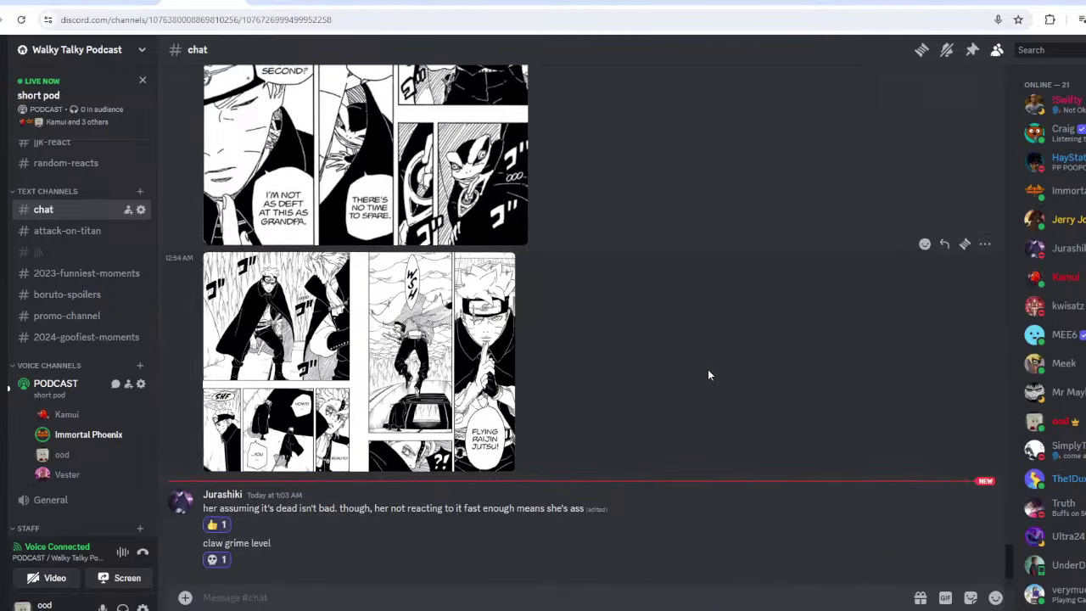
{"action": "left_click", "coordinate": [55, 383]}
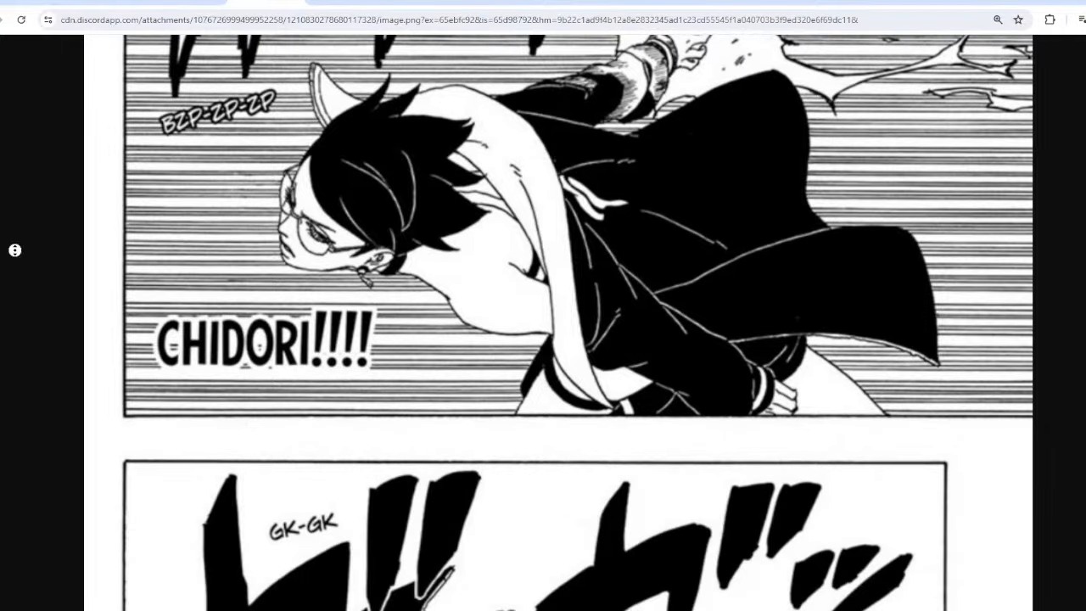
- Scroll the manga page, zoom to actual size on the glasses girl, then fit back
{"action": "scroll", "scroll_direction": "down", "scroll_amount": 3}
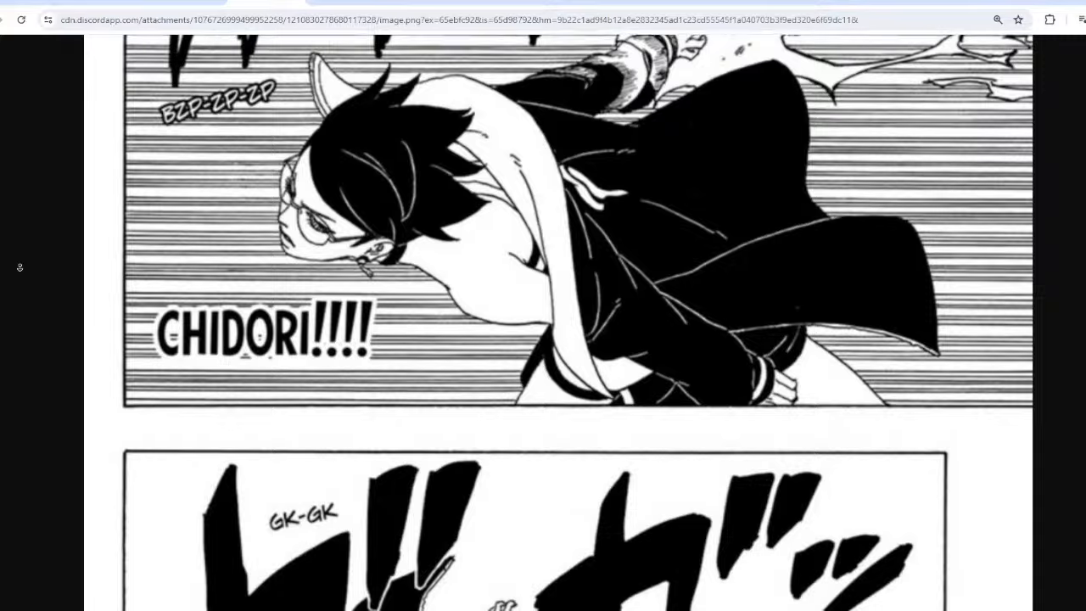
{"action": "scroll", "scroll_direction": "down", "scroll_amount": 3}
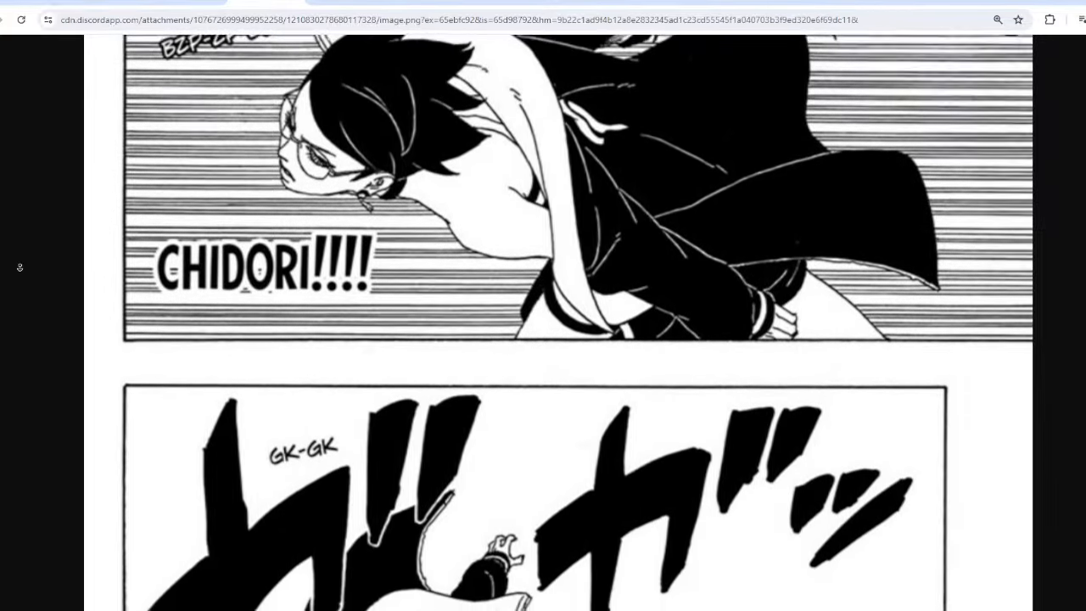
{"action": "scroll", "scroll_direction": "down", "scroll_amount": 3}
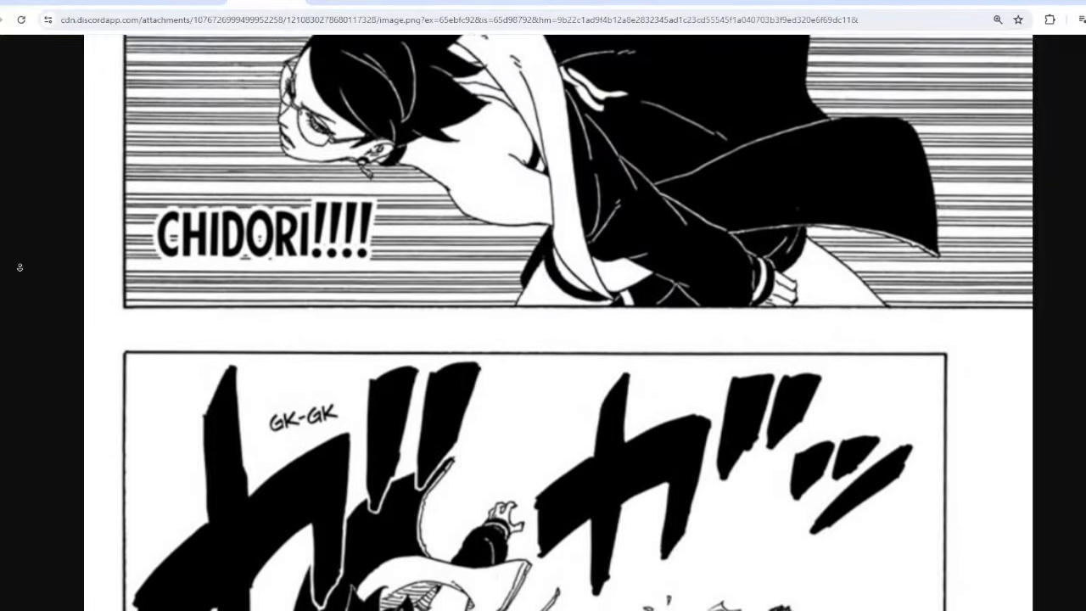
{"action": "scroll", "scroll_direction": "down", "scroll_amount": 3}
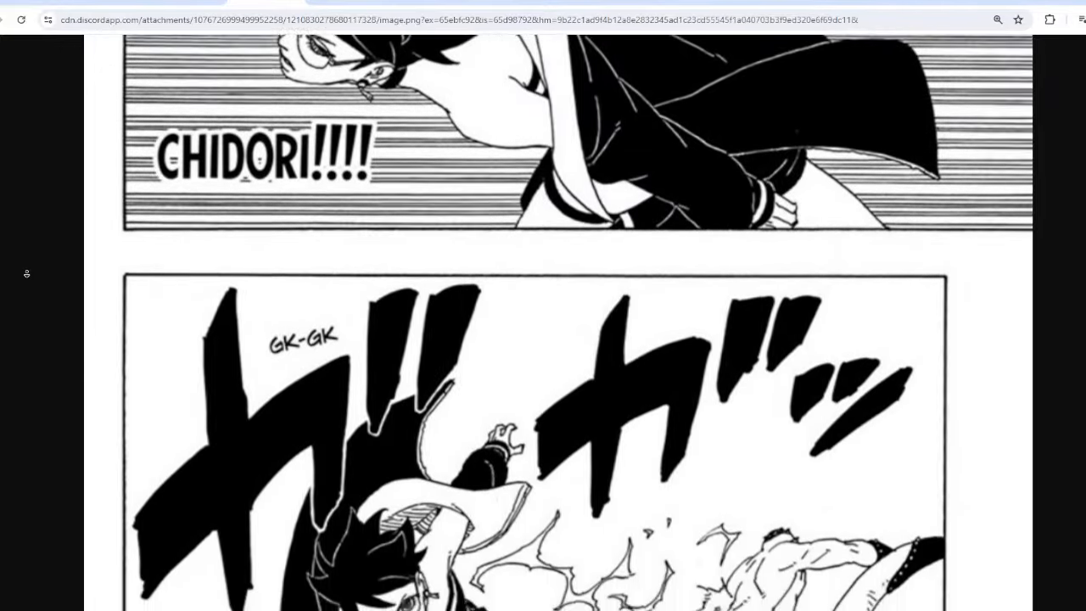
{"action": "scroll", "scroll_direction": "down", "scroll_amount": 3}
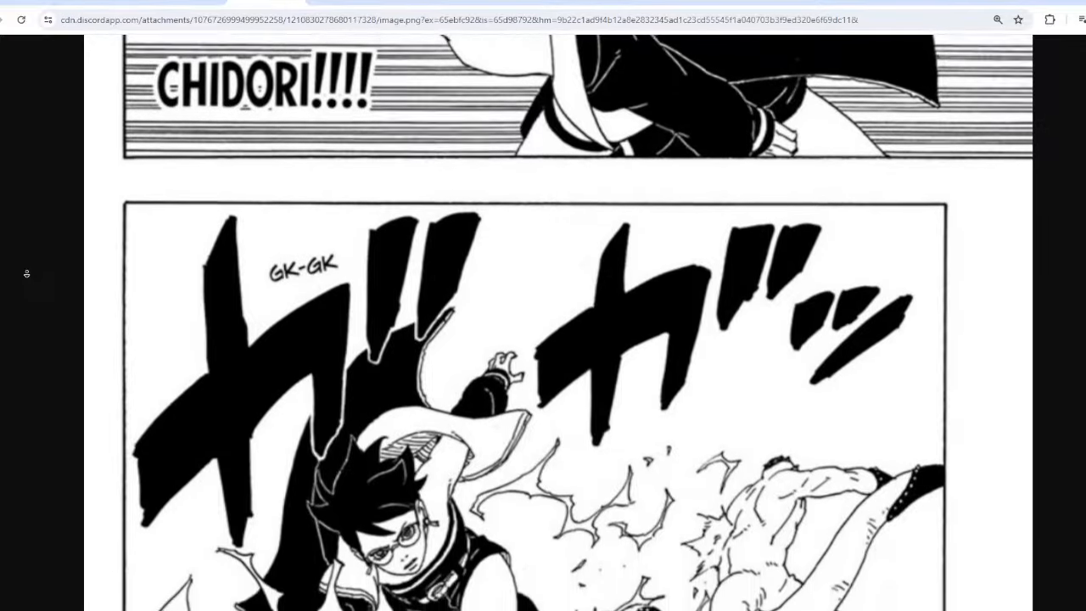
{"action": "scroll", "scroll_direction": "down", "scroll_amount": 3}
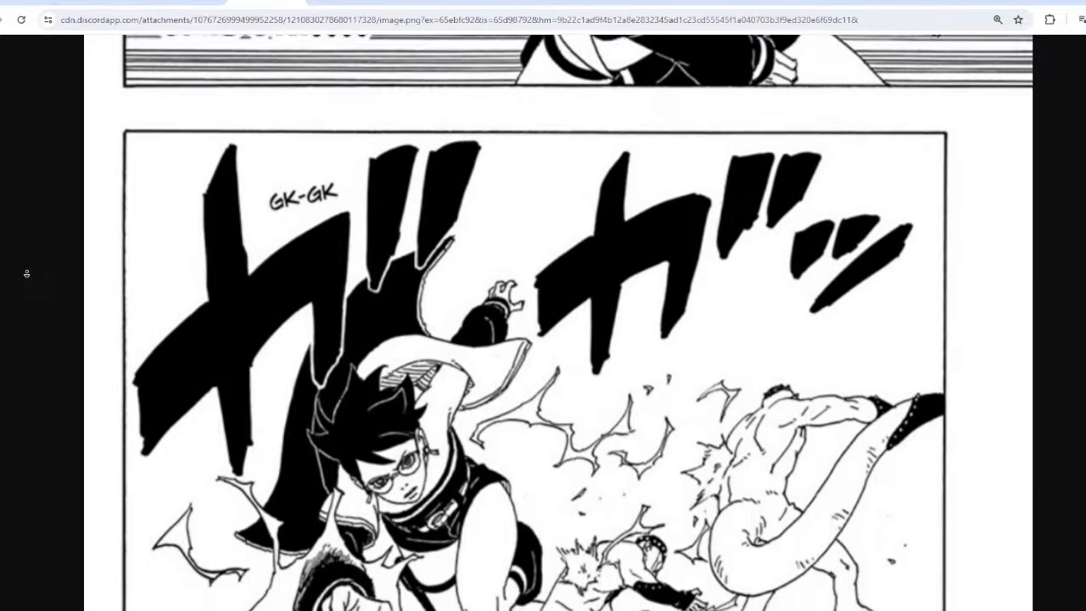
{"action": "scroll", "scroll_direction": "down", "scroll_amount": 3}
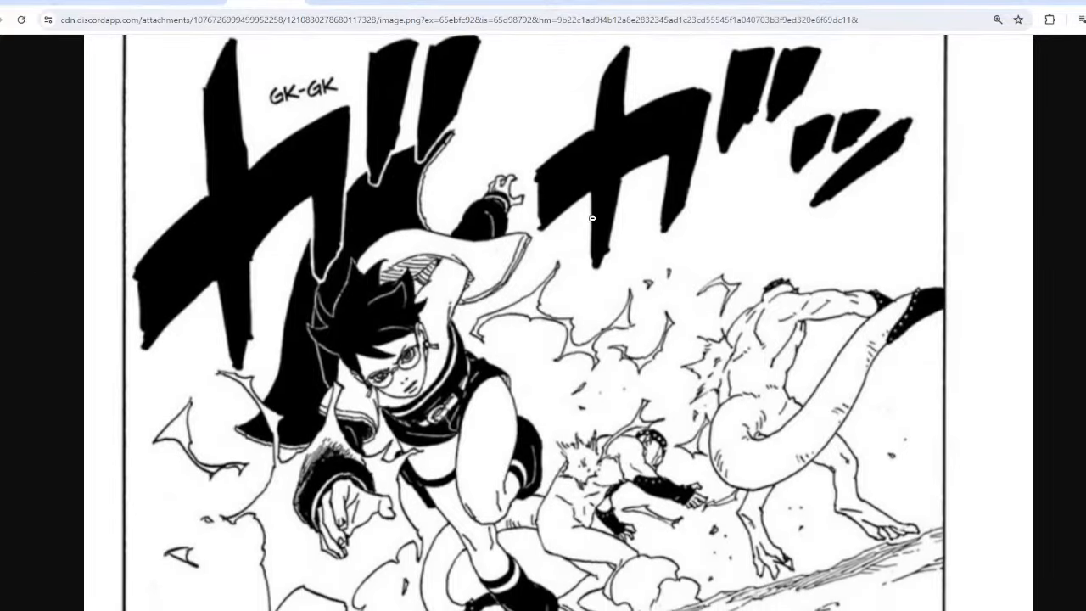
{"action": "left_click", "coordinate": [1077, 19]}
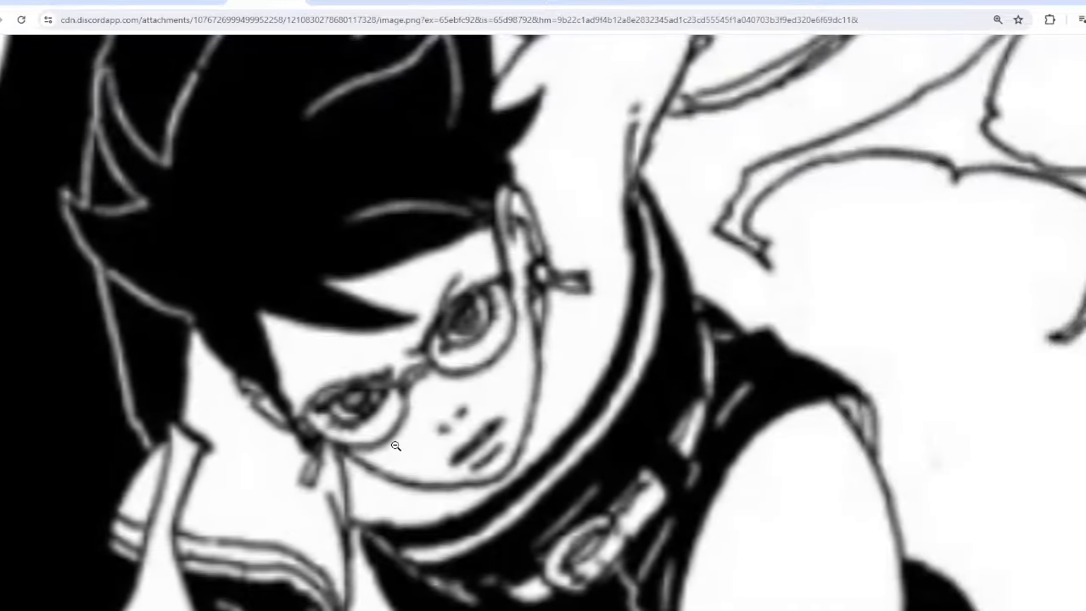
{"action": "left_click", "coordinate": [1083, 19]}
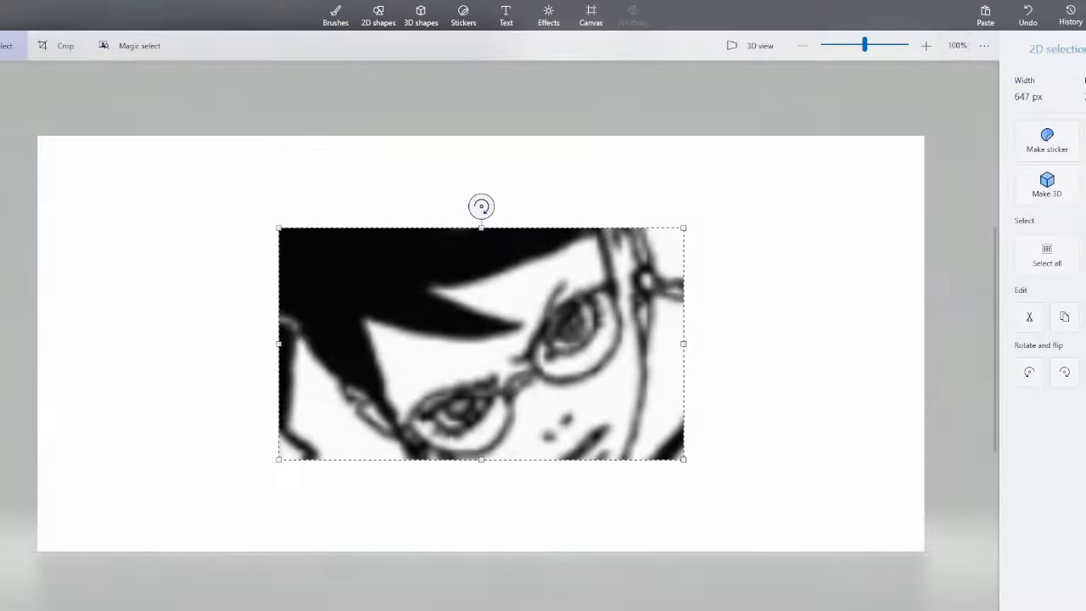
- Switch to Paint 3D and magnify the pasted face around the glasses and eye
{"action": "left_click", "coordinate": [333, 16]}
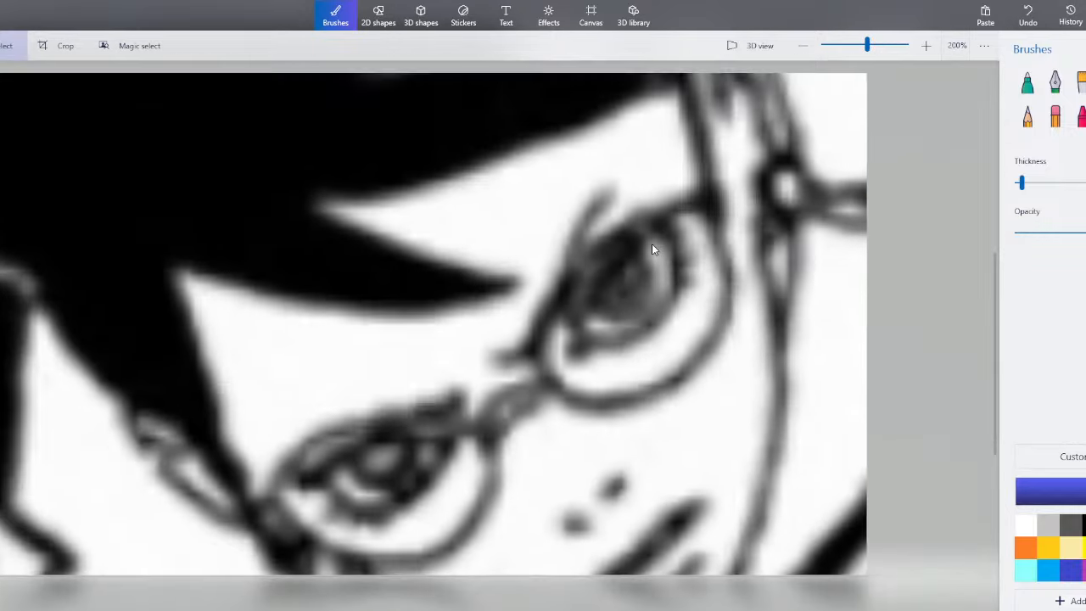
{"action": "left_click", "coordinate": [926, 45]}
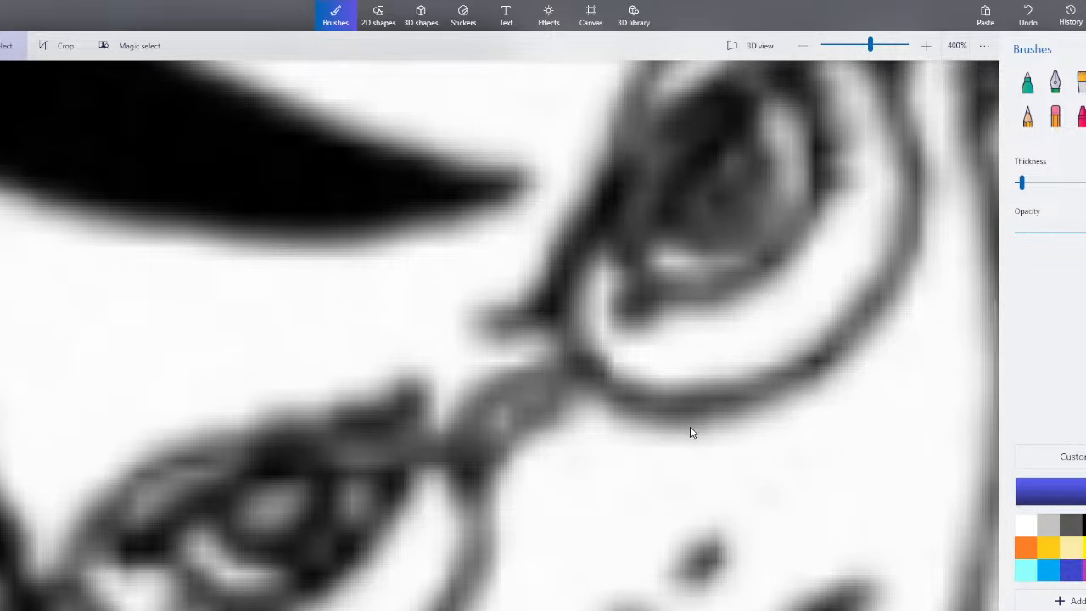
{"action": "mouse_move", "coordinate": [686, 494]}
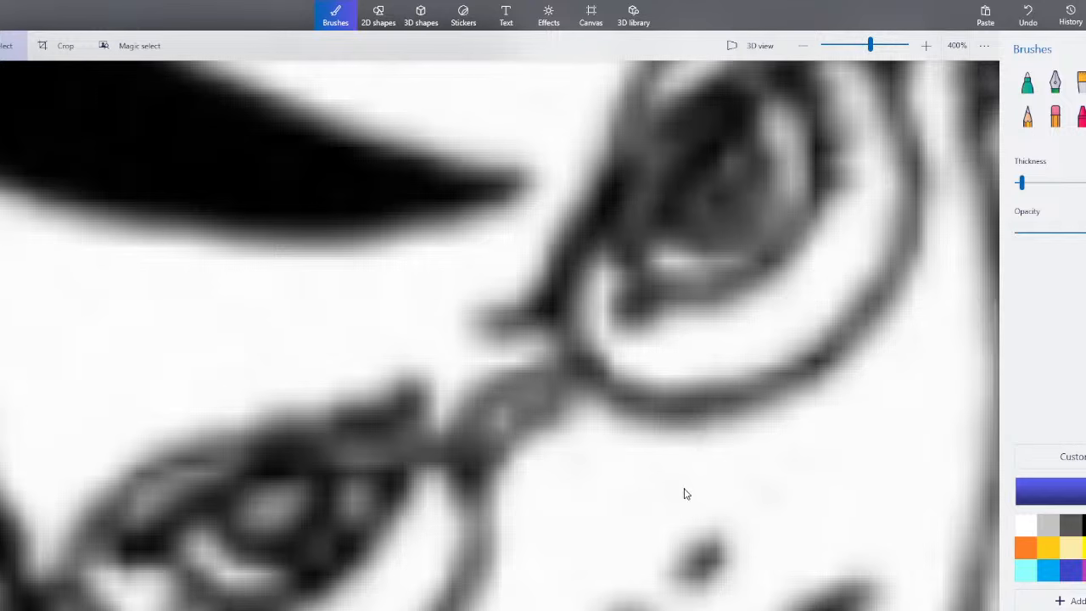
{"action": "mouse_move", "coordinate": [712, 503]}
{"action": "type", "text": "ai image upsc"}
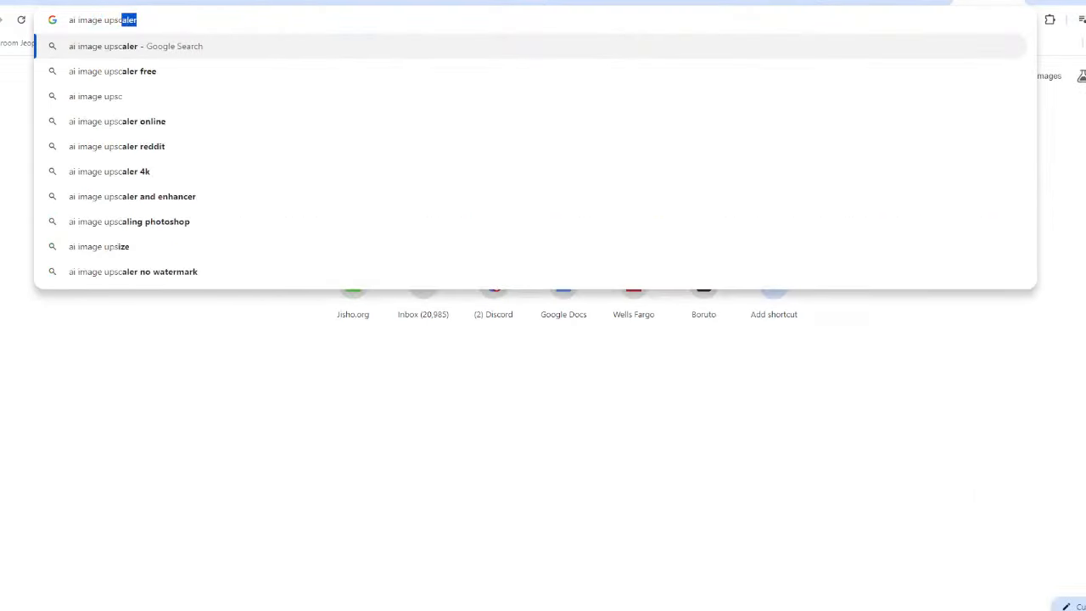
- Search for an AI image upscaler and upload the cropped eyes image to upscale.media
{"action": "left_click", "coordinate": [111, 72]}
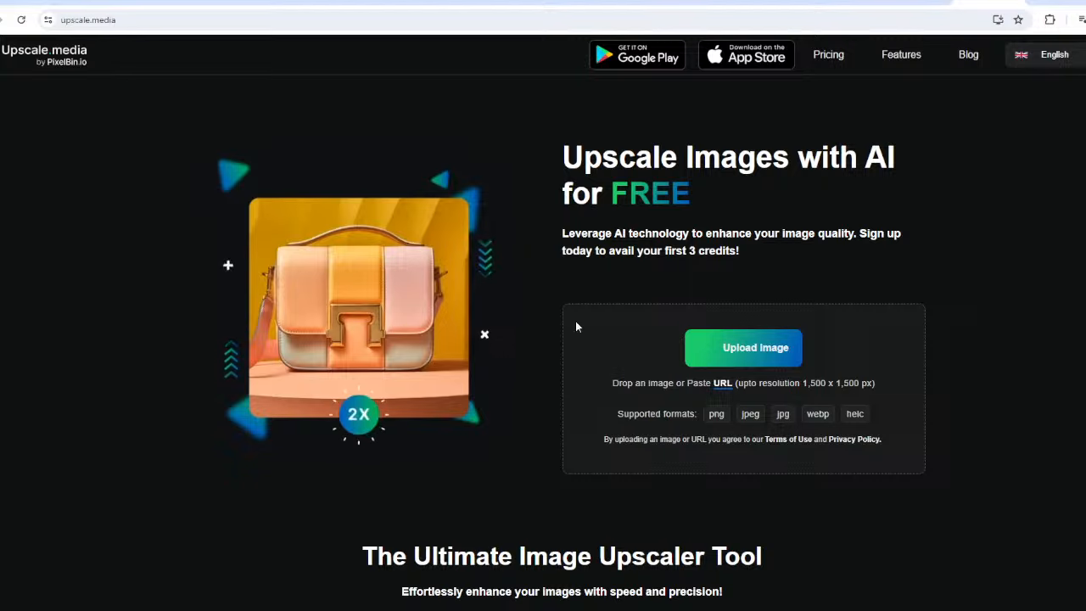
{"action": "left_click", "coordinate": [742, 348]}
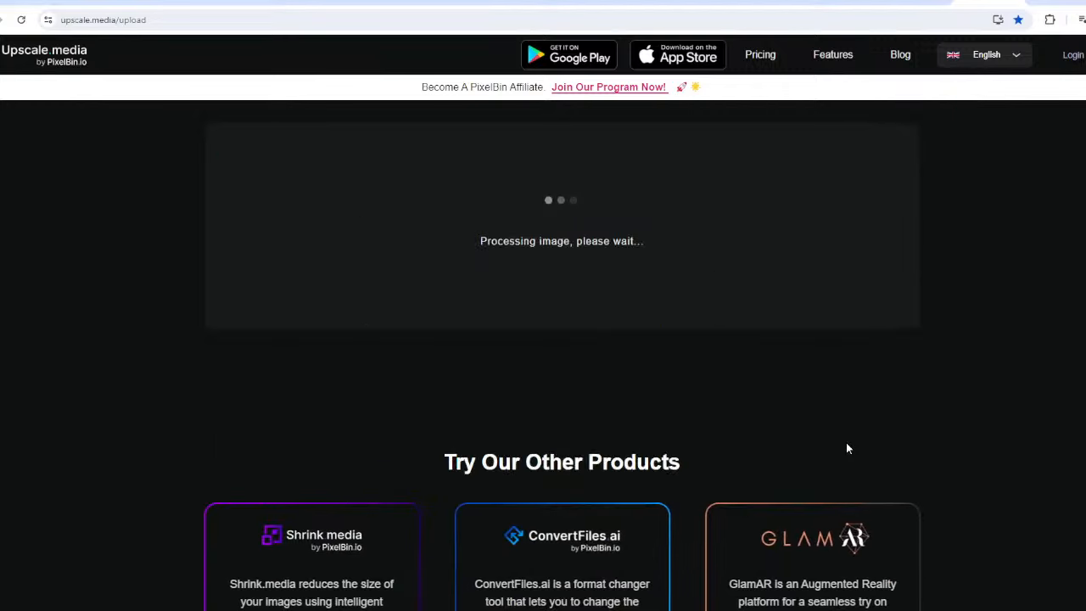
{"action": "mouse_move", "coordinate": [830, 449]}
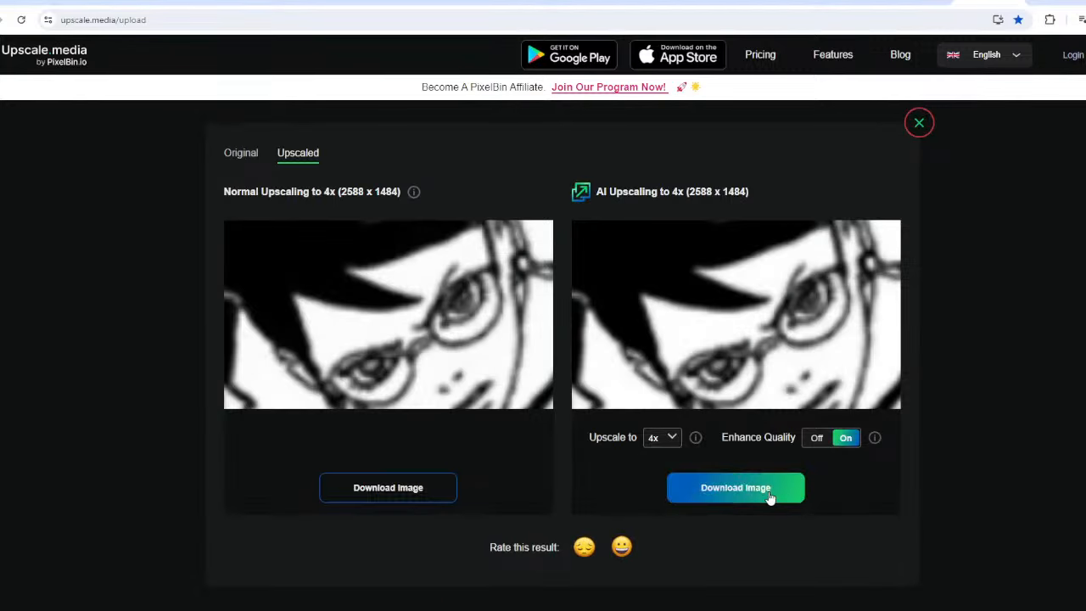
- Download the 4x AI-upscaled eyes image from the preview
{"action": "left_click", "coordinate": [734, 487]}
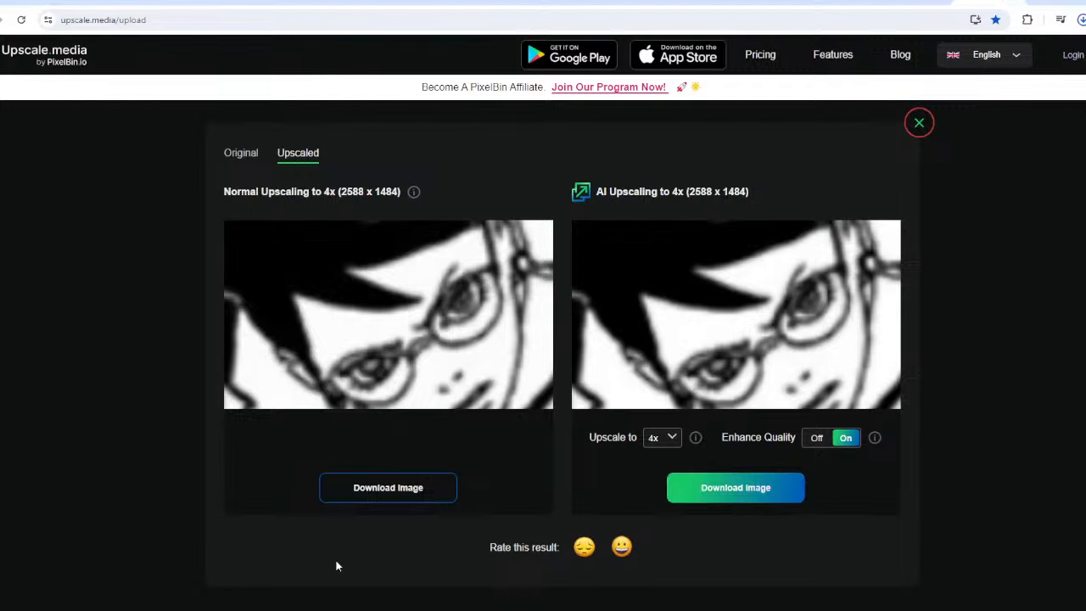
{"action": "left_click", "coordinate": [735, 487]}
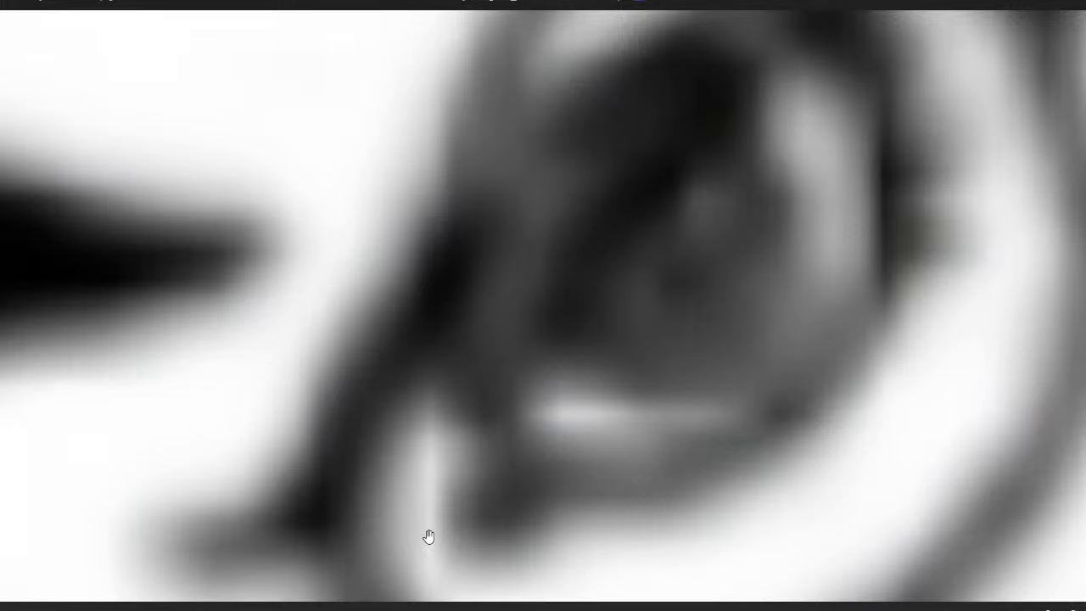
{"action": "mouse_move", "coordinate": [447, 464]}
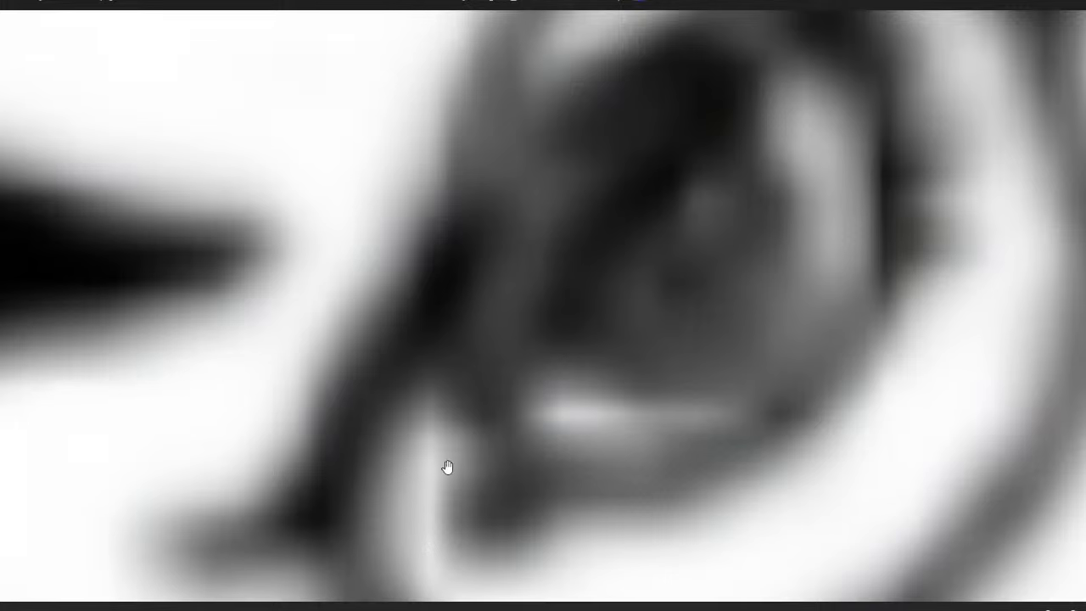
{"action": "mouse_move", "coordinate": [456, 461]}
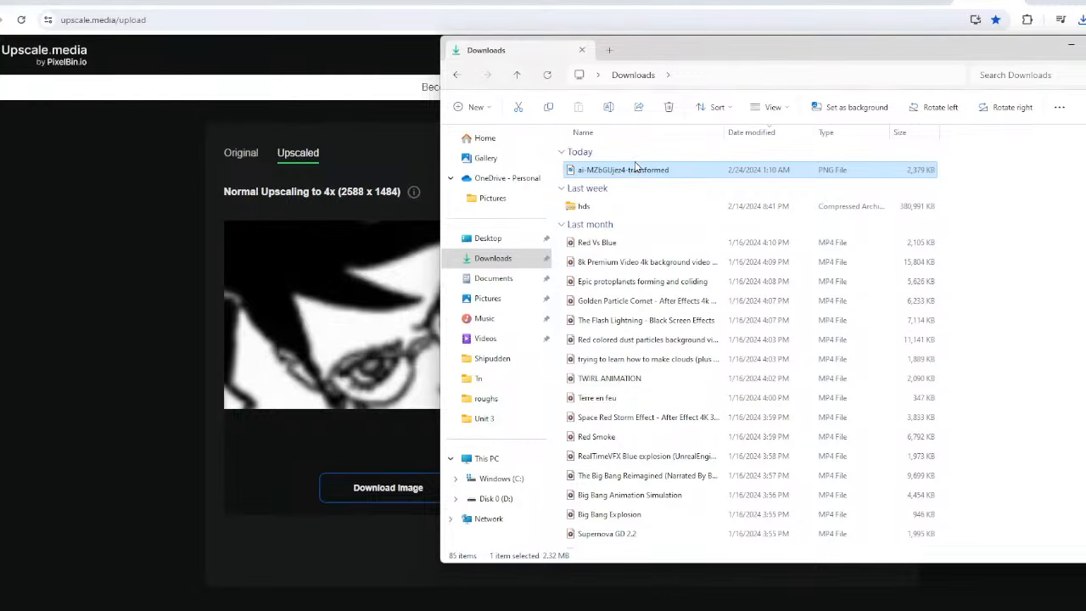
- Bring up the file options for the upscaled PNG in Downloads
{"action": "right_click", "coordinate": [623, 170]}
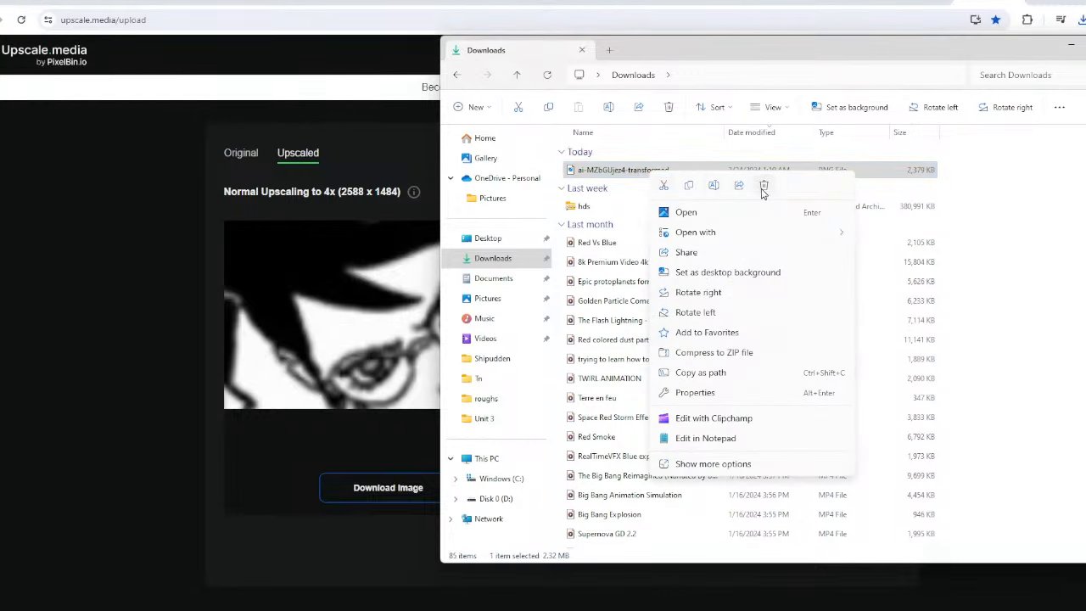